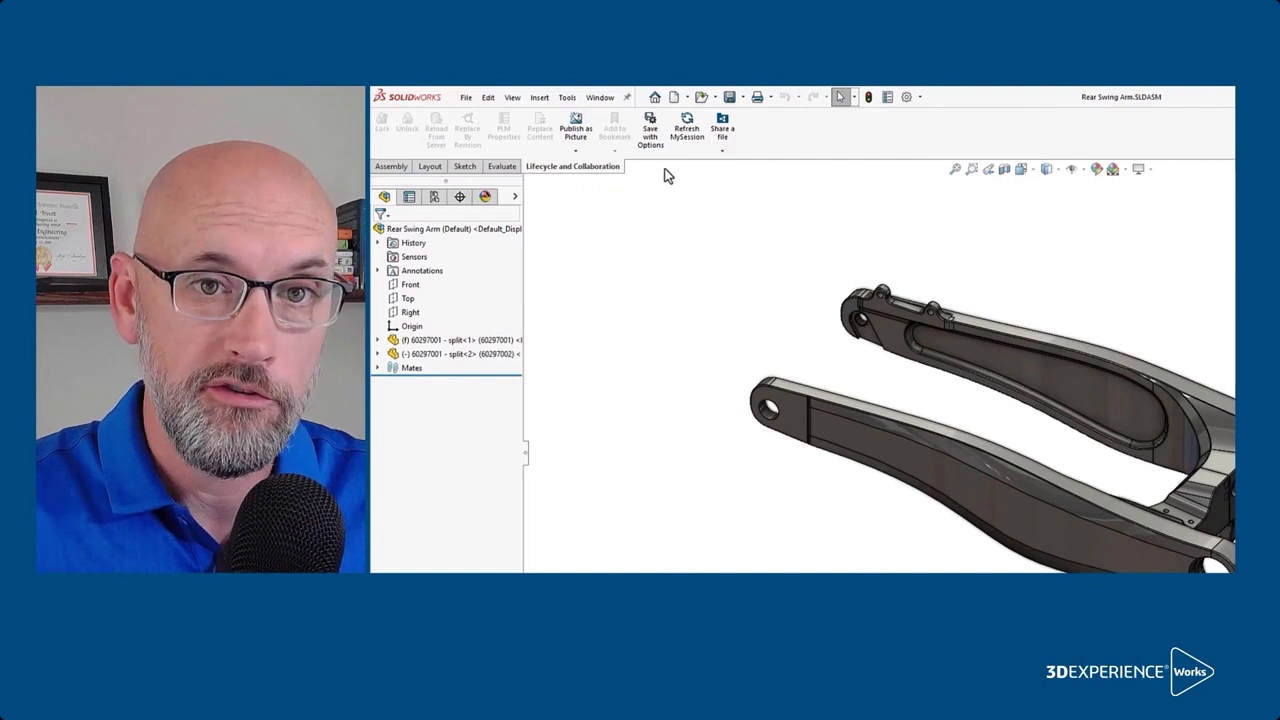
Step: Share the Rear Swing Arm assembly as a 3DXML file from the Lifecycle and Collaboration tab
{"action": "left_click", "coordinate": [720, 128]}
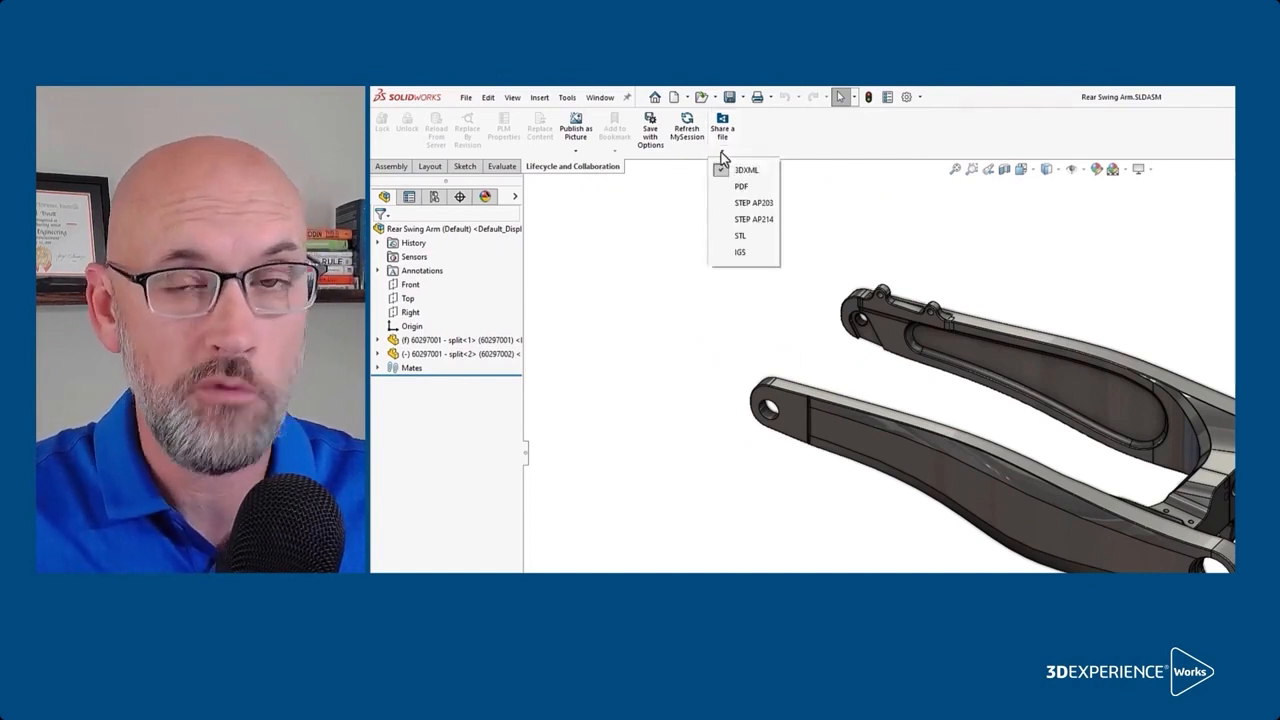
{"action": "left_click", "coordinate": [720, 124]}
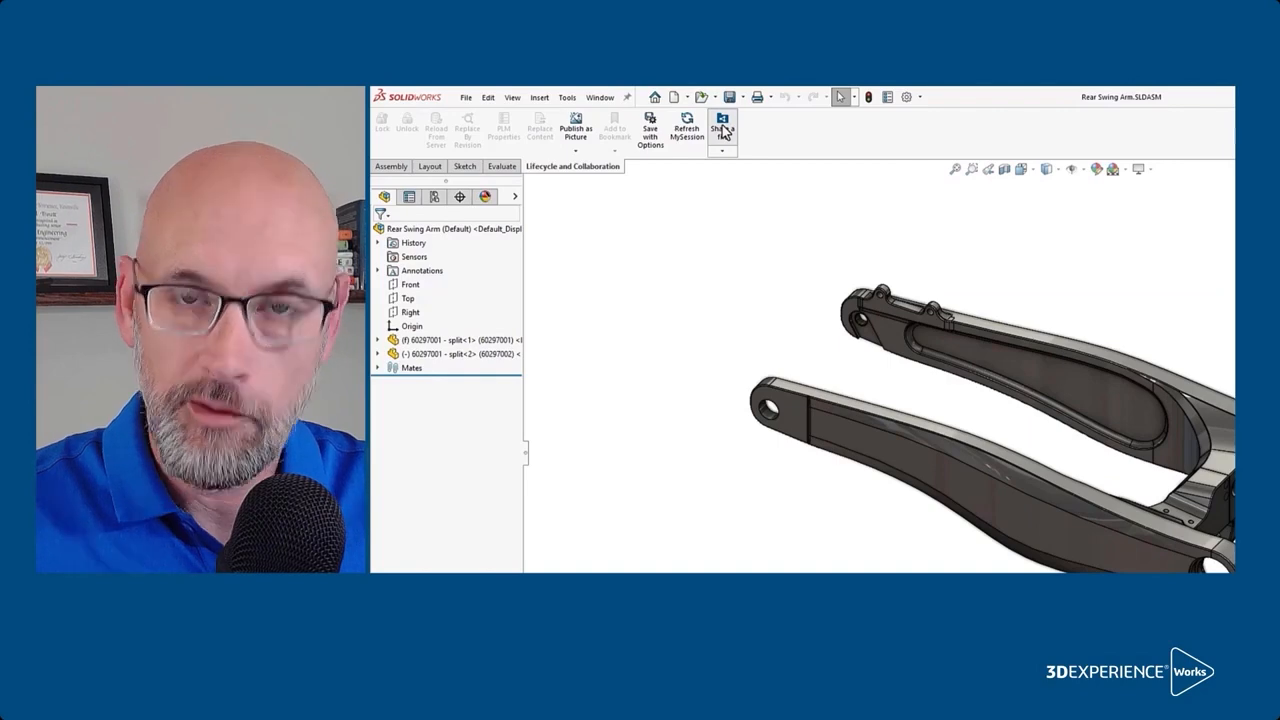
{"action": "left_click", "coordinate": [722, 128]}
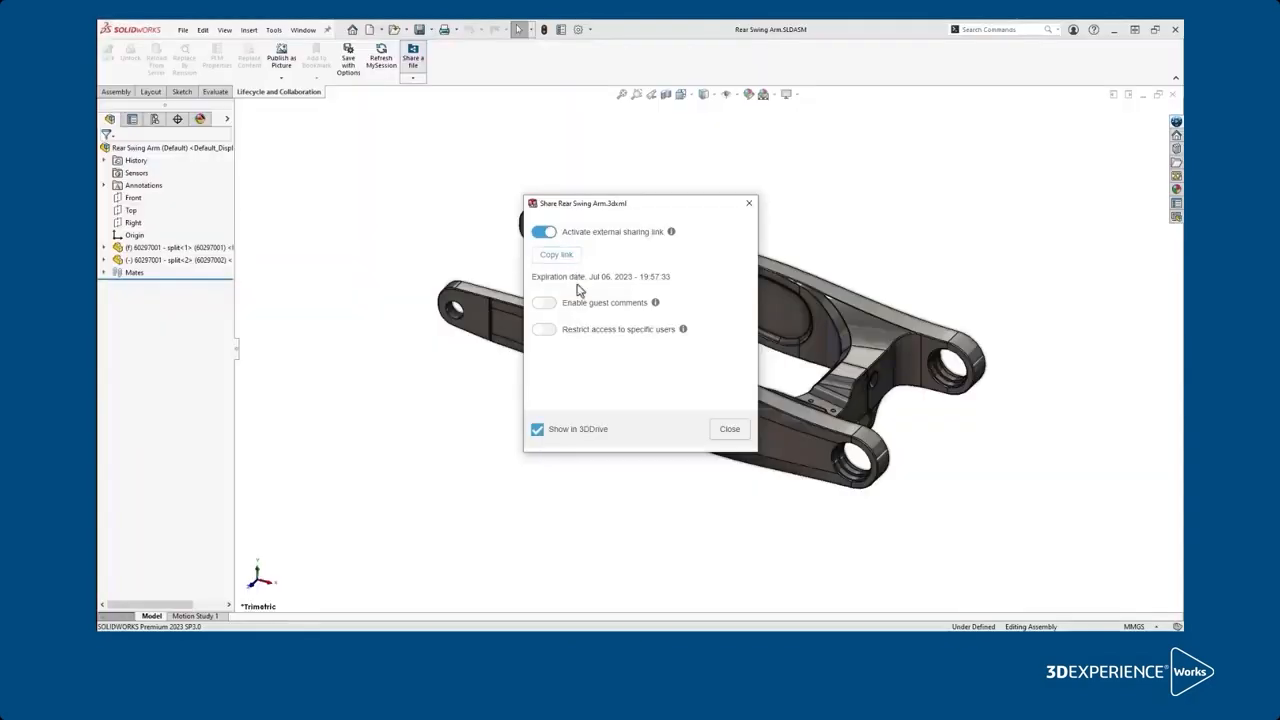
{"action": "mouse_move", "coordinate": [656, 302]}
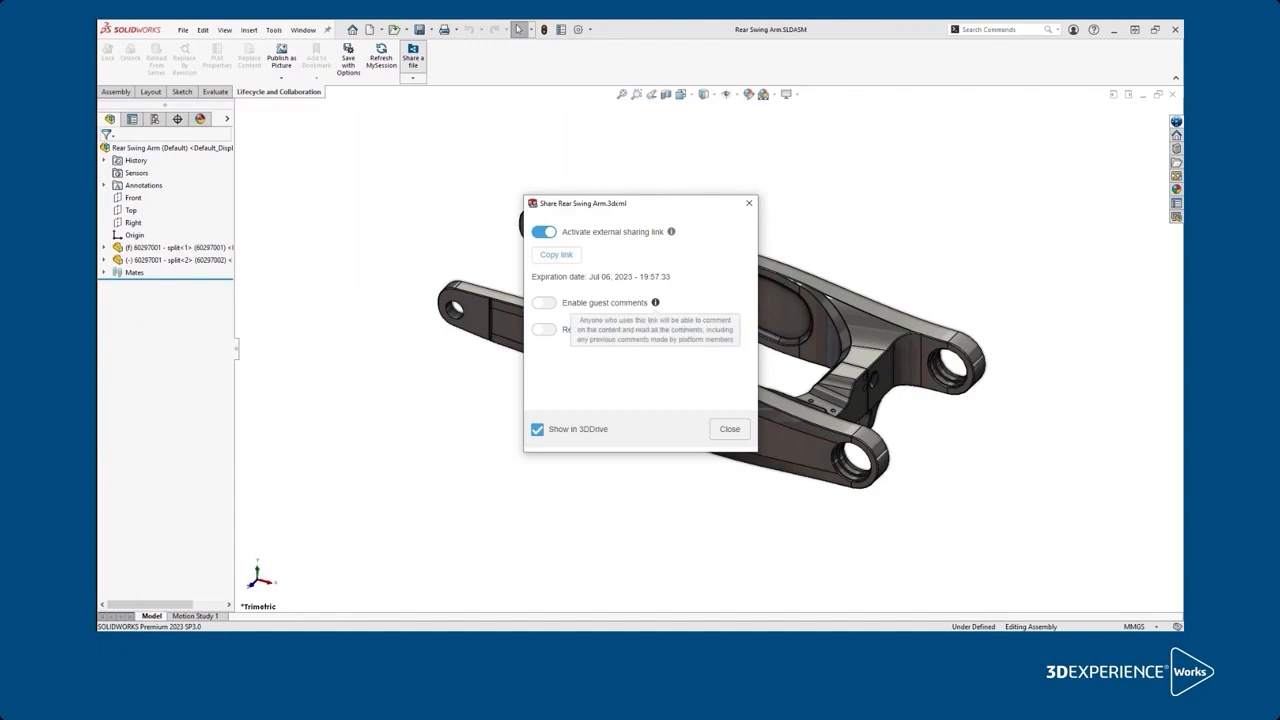
{"action": "mouse_move", "coordinate": [656, 304]}
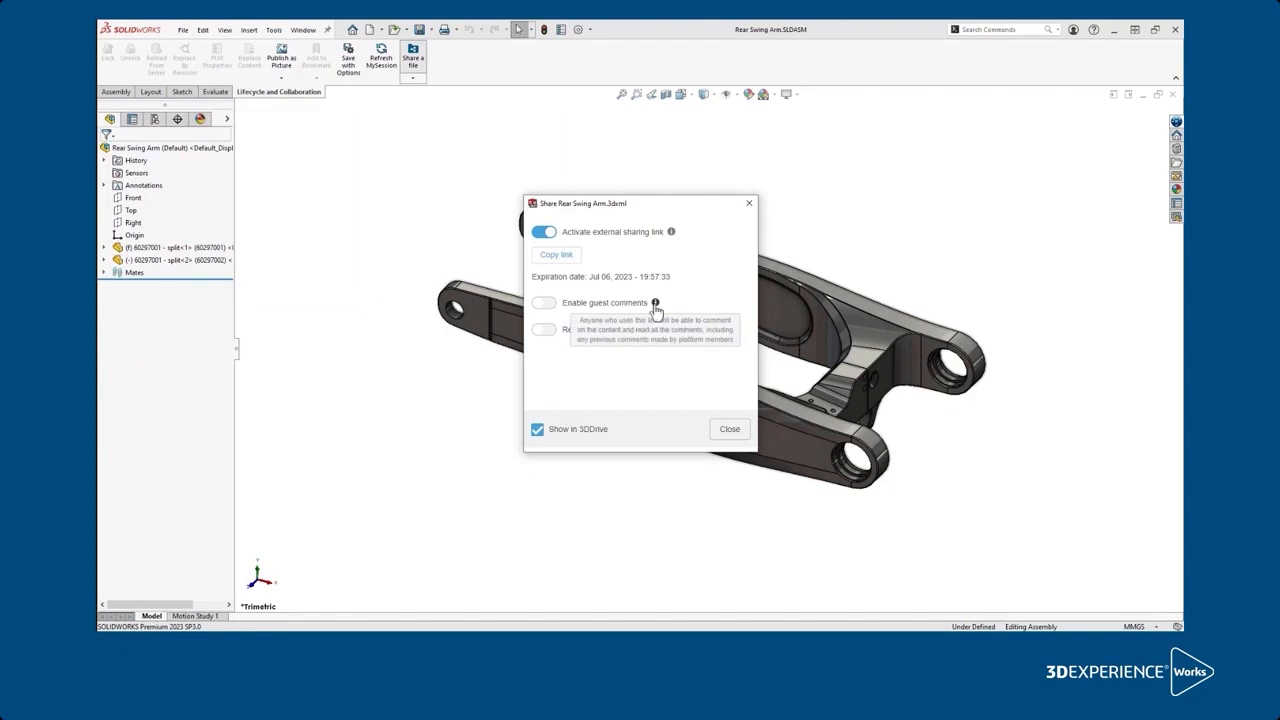
Step: Enable guest comments on the Rear Swing Arm share link
{"action": "left_click", "coordinate": [544, 302]}
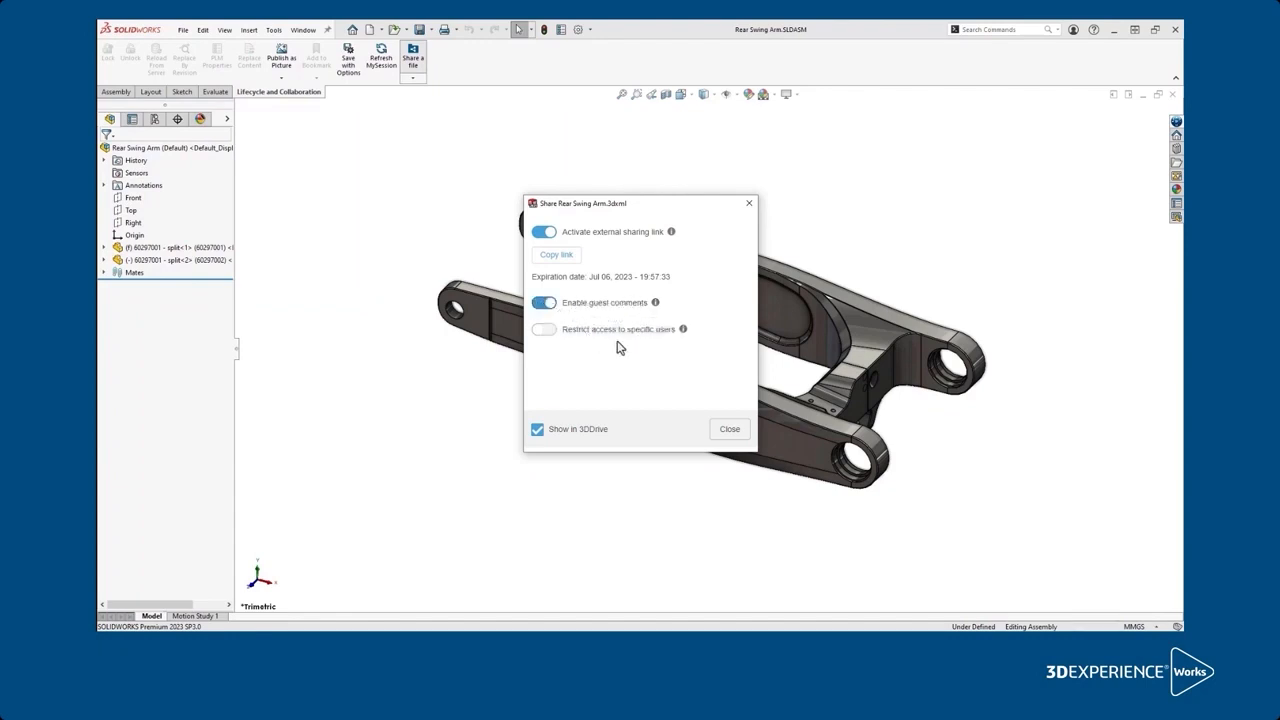
{"action": "mouse_move", "coordinate": [616, 328]}
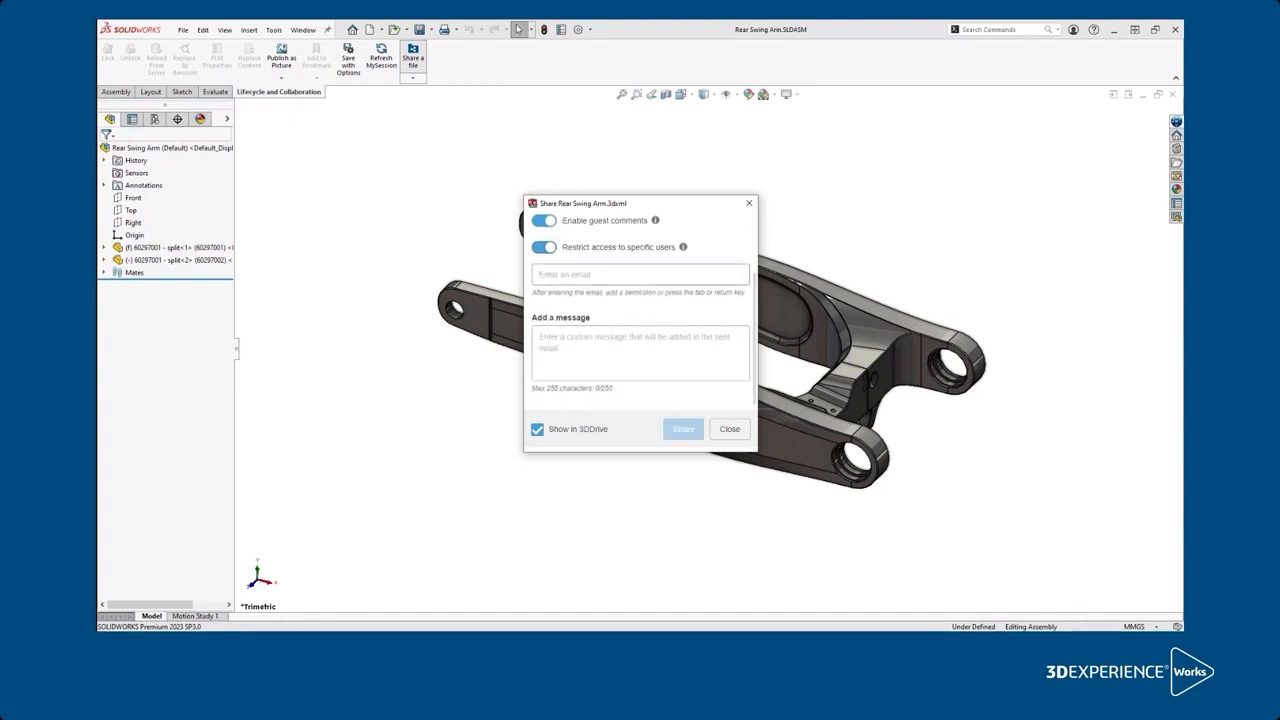
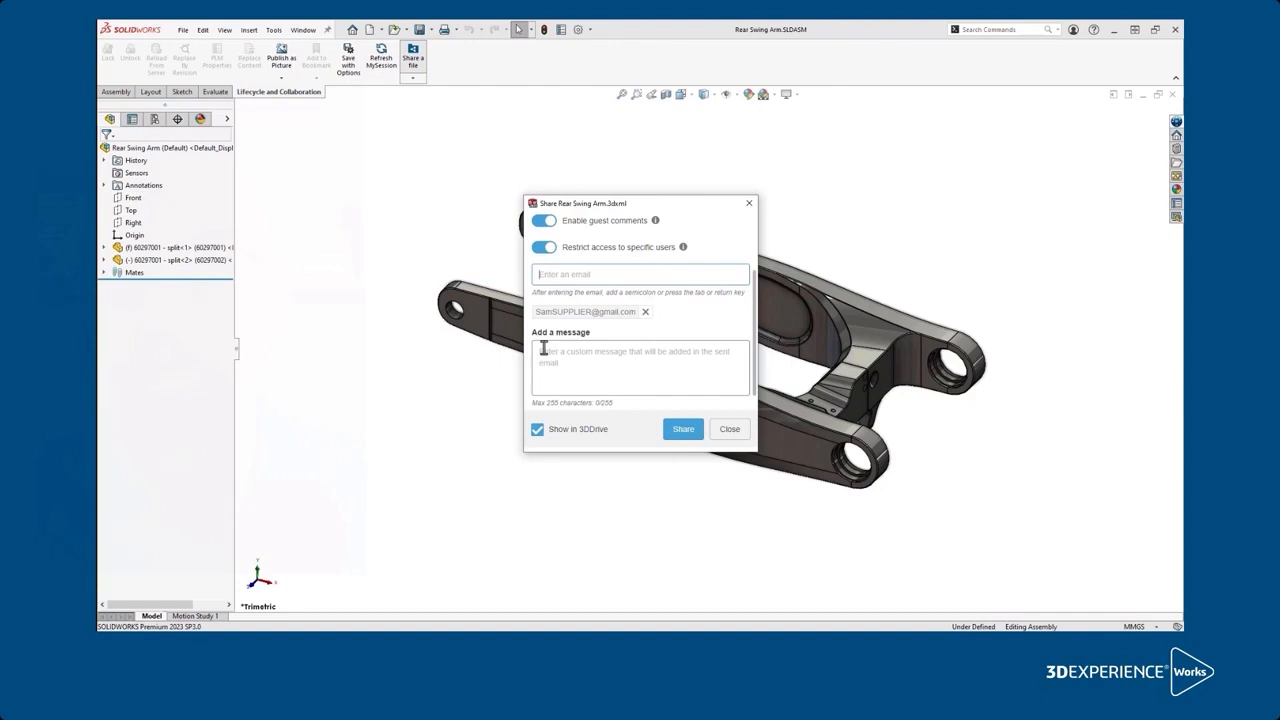
{"action": "type", "text": "Please review and give feedback on this design"}
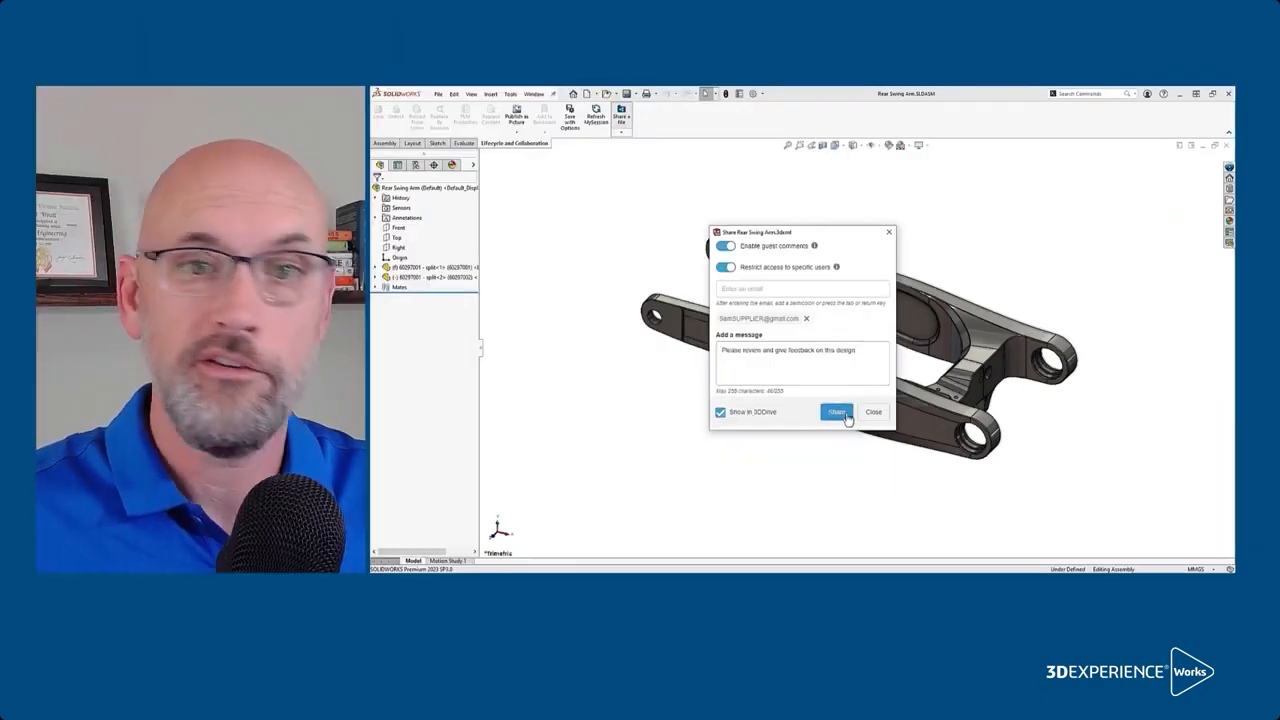
{"action": "left_click", "coordinate": [836, 412]}
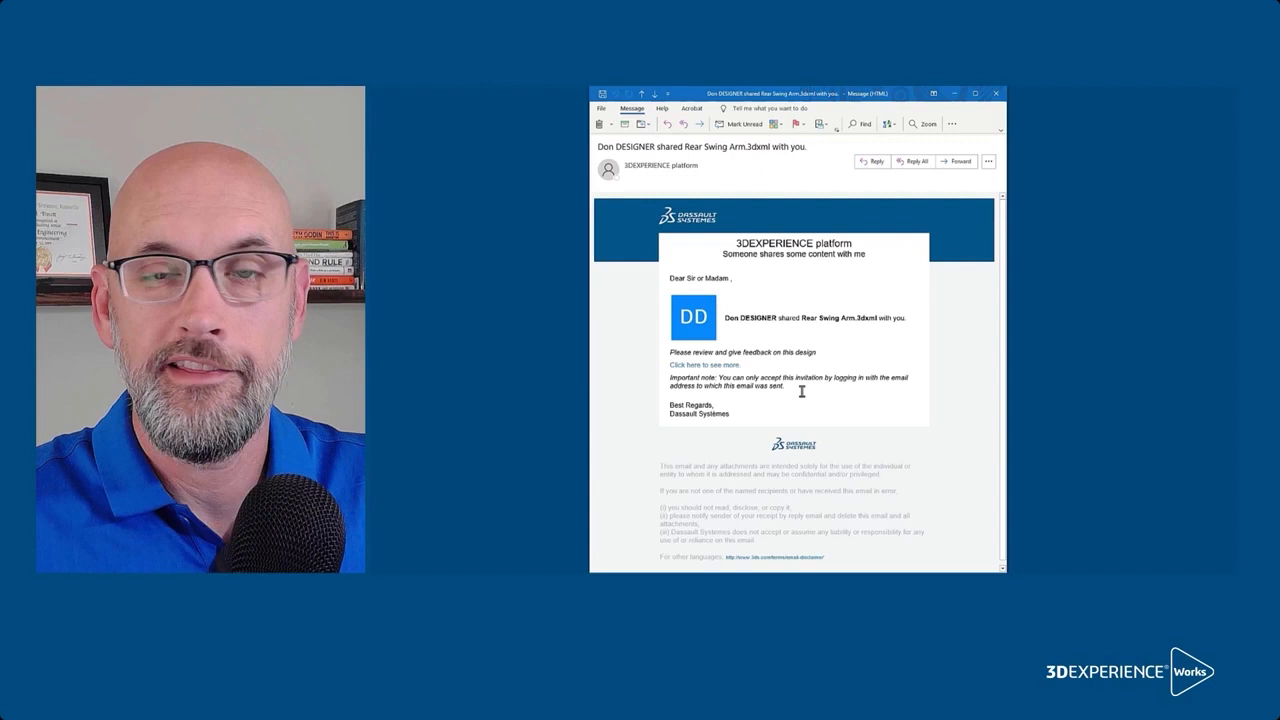
Step: Follow the invitation's 'Click here to see more' link and log in to 3DEXPERIENCE
{"action": "left_click", "coordinate": [696, 364]}
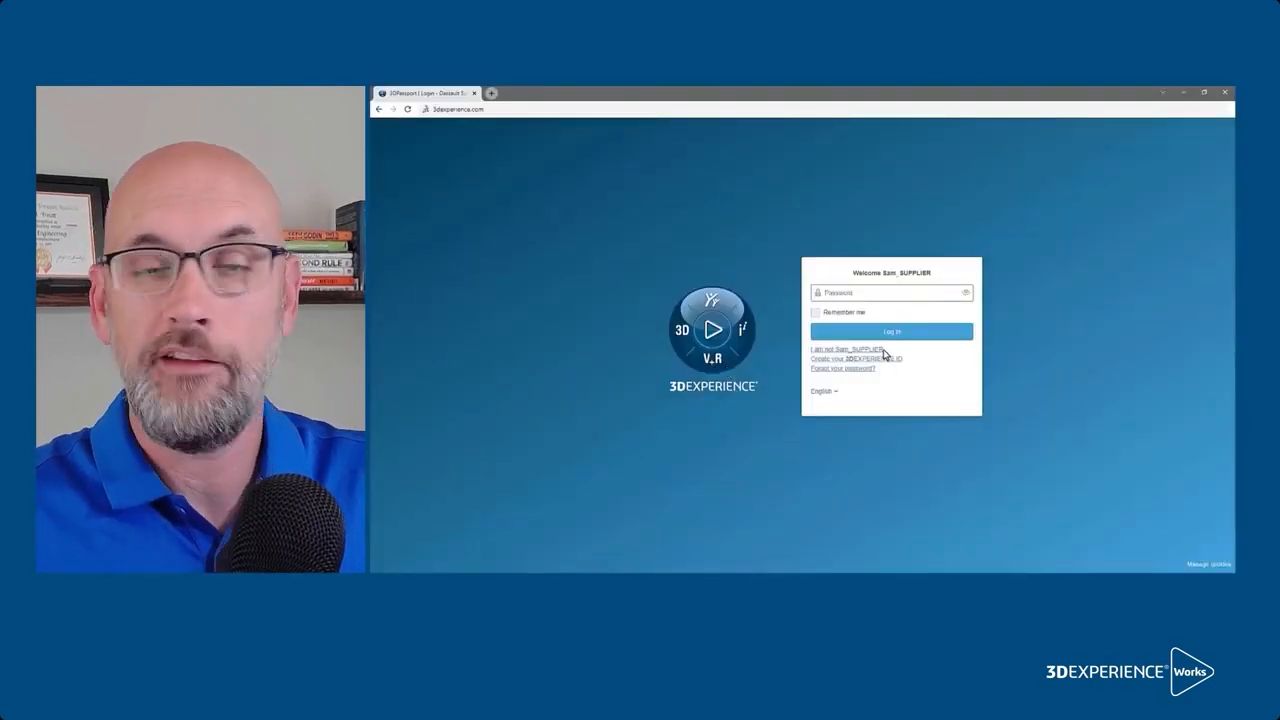
{"action": "type", "text": "password"}
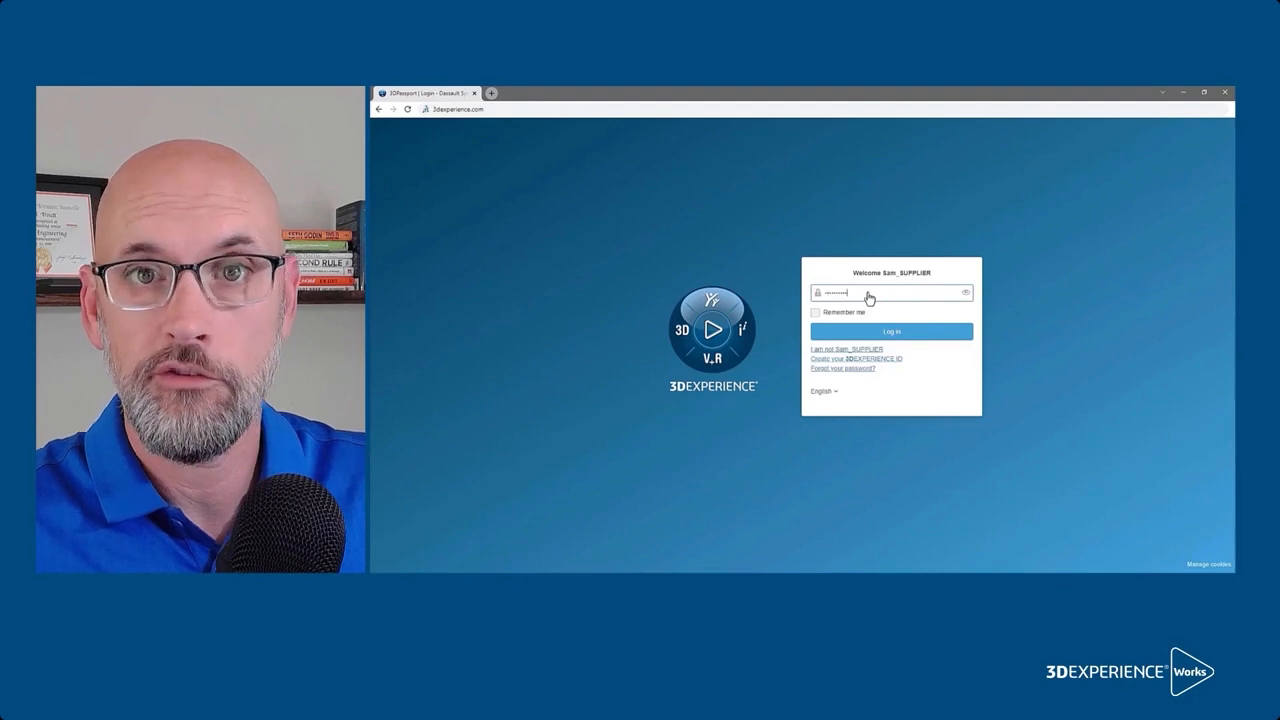
{"action": "left_click", "coordinate": [892, 332]}
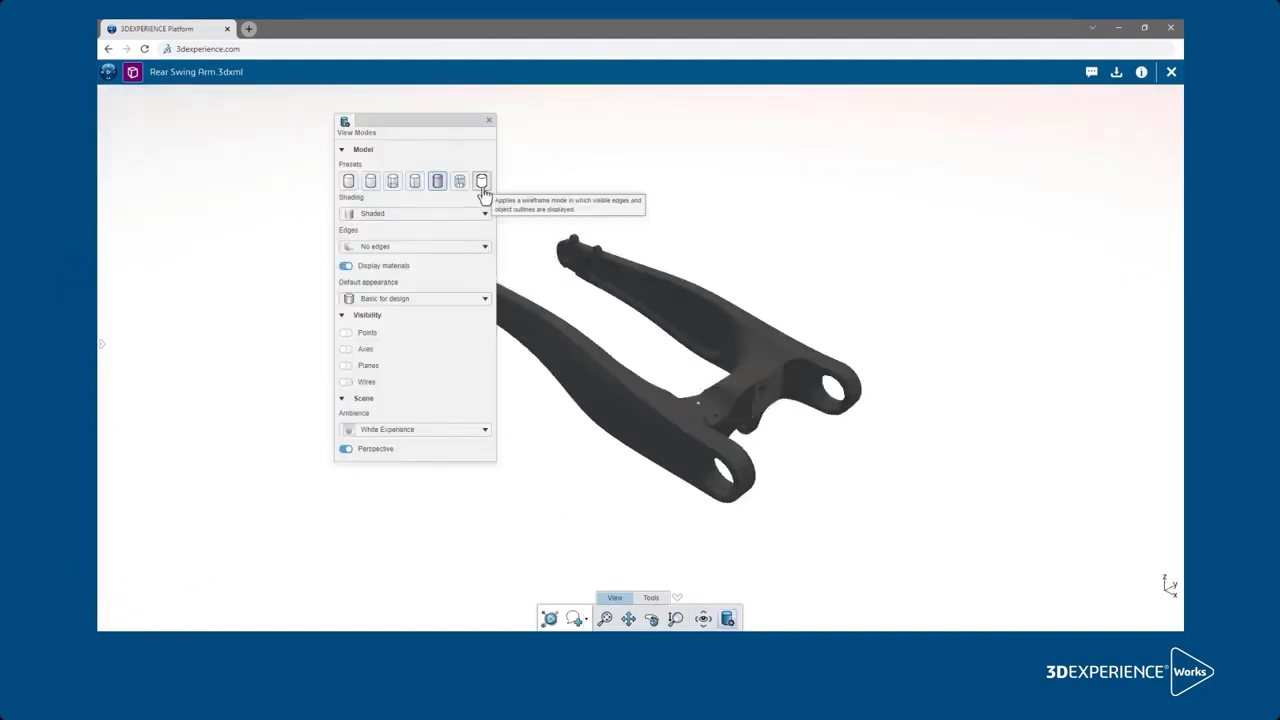
Step: Apply a render preset and explode the Rear Swing Arm into its two halves
{"action": "left_click", "coordinate": [370, 180]}
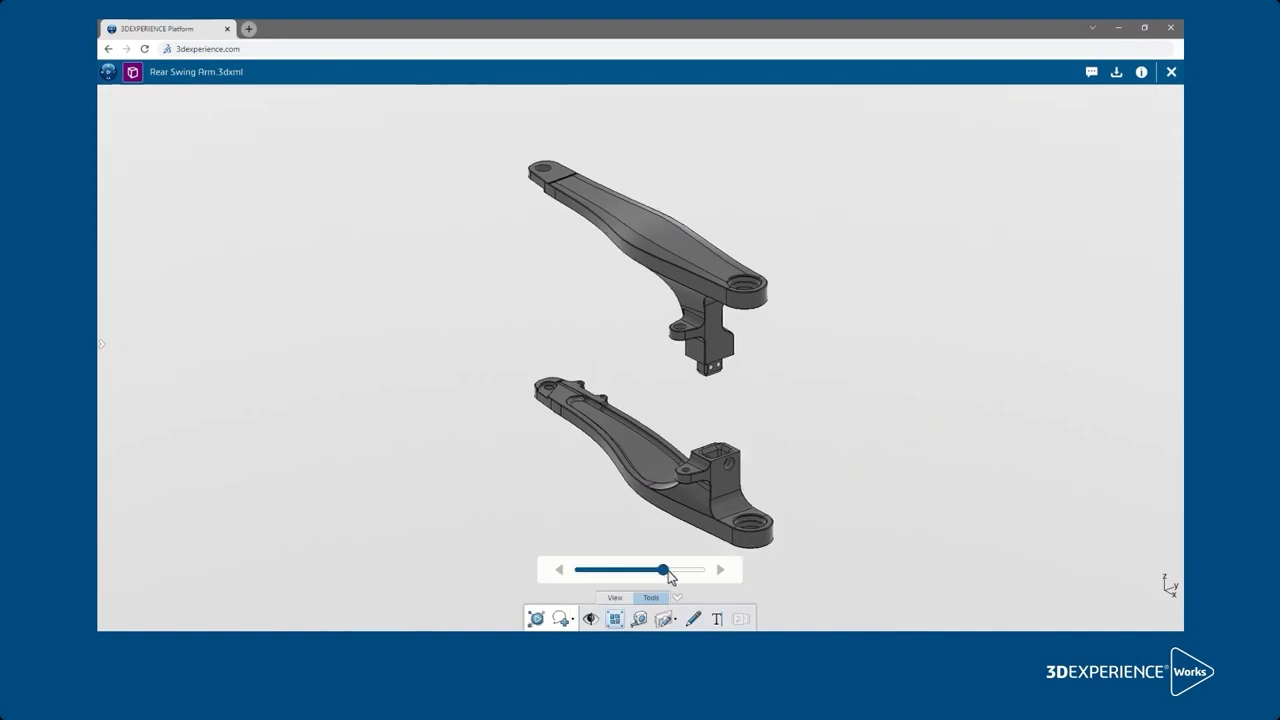
{"action": "left_click_drag", "start_coordinate": [660, 568], "coordinate": [624, 568]}
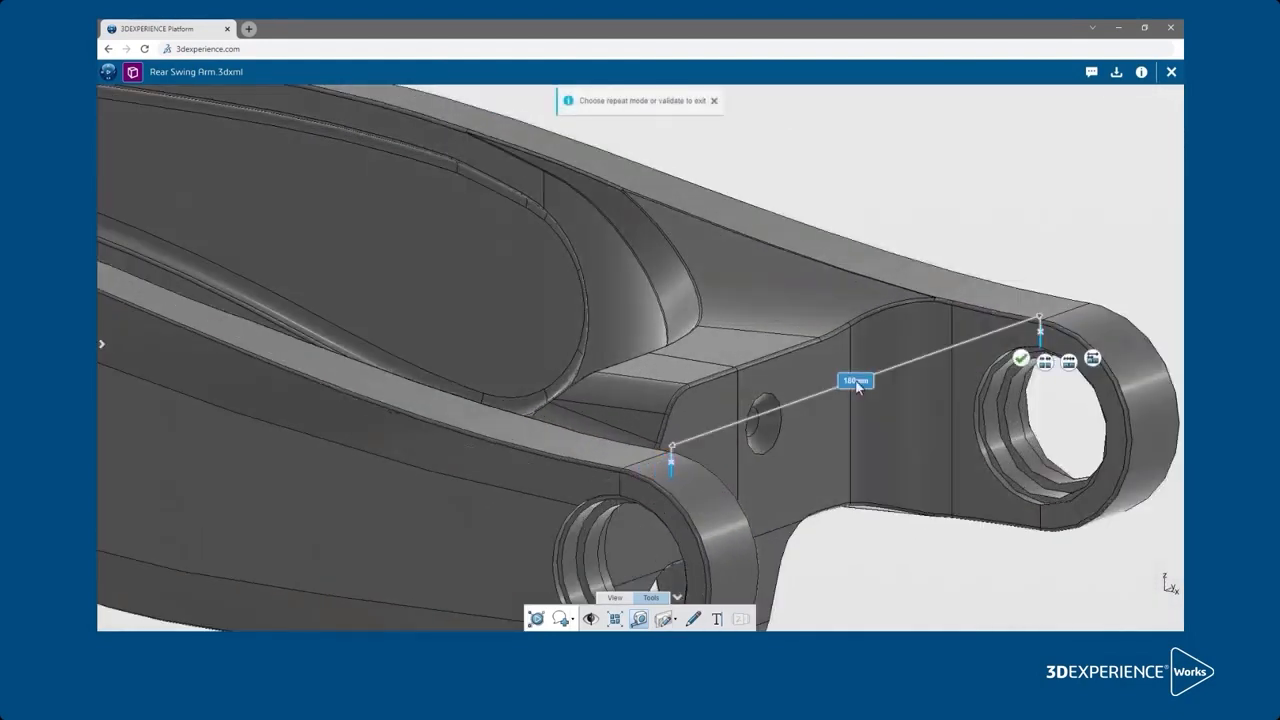
Step: Give the 100 mm hole-to-hole measurement label a coloured style
{"action": "left_click", "coordinate": [924, 172]}
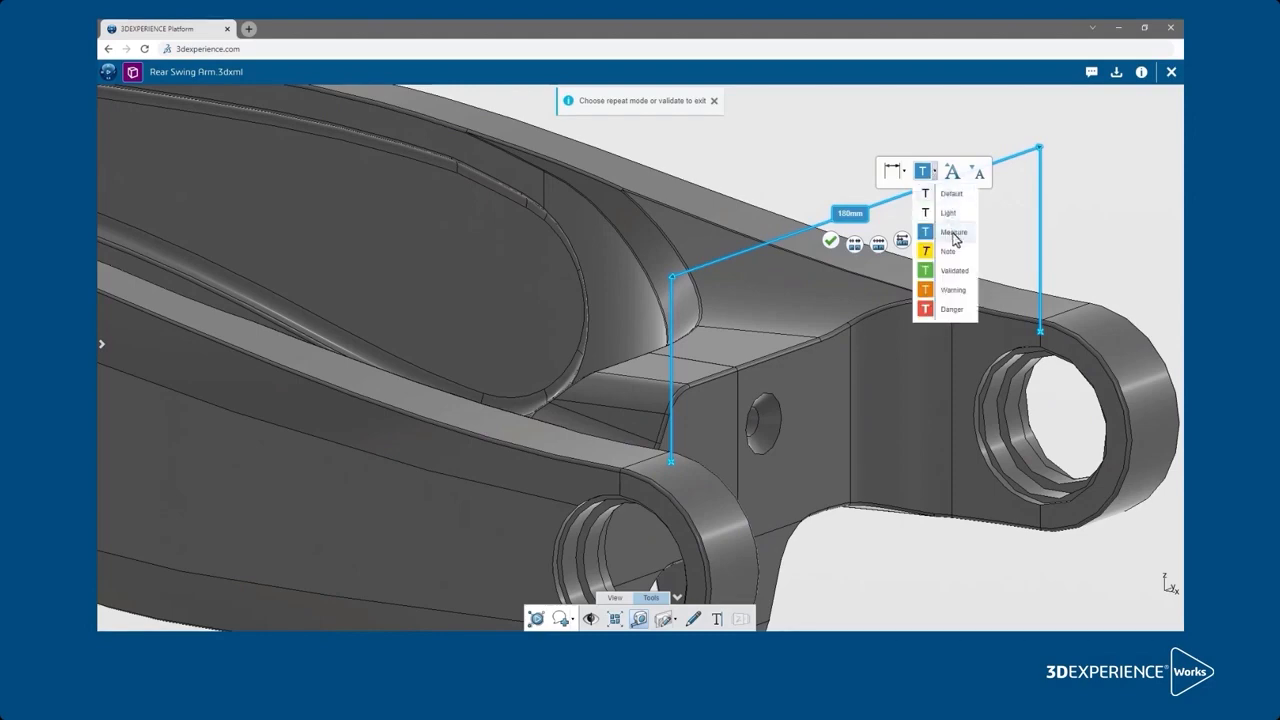
{"action": "left_click", "coordinate": [952, 232]}
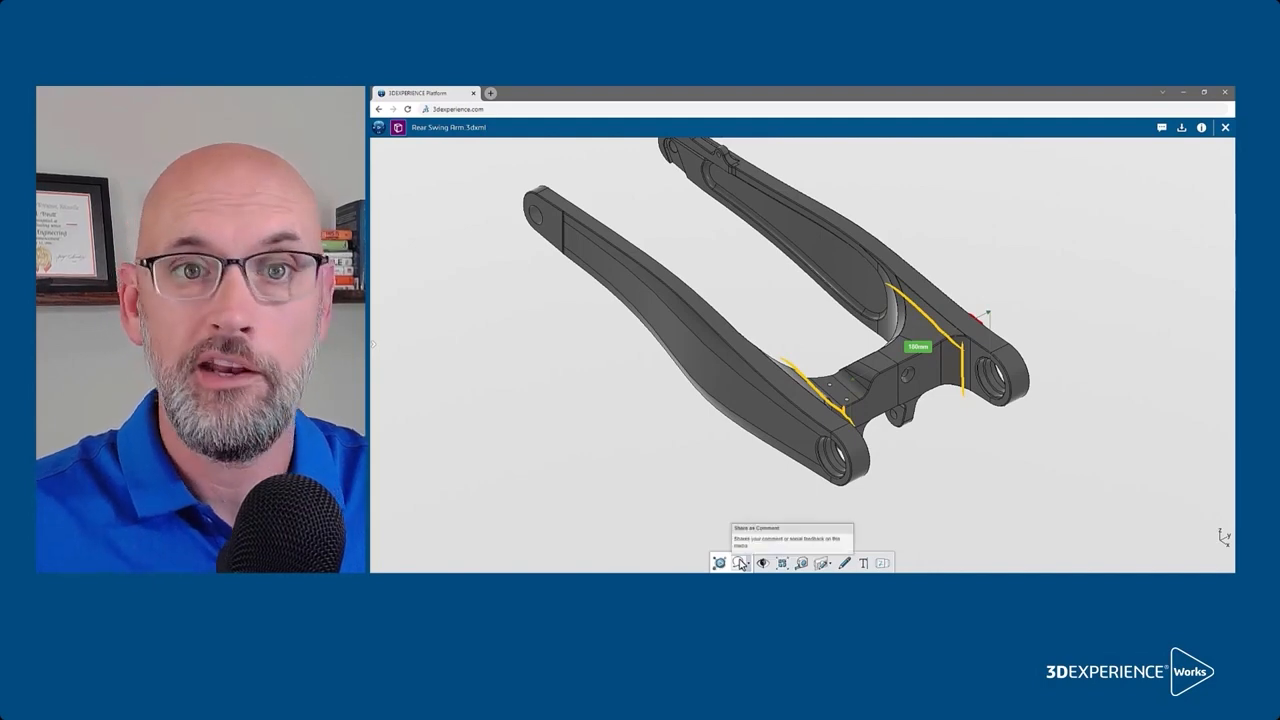
Step: Start a comment 'Splitting the assembly in' under Show all comments
{"action": "left_click", "coordinate": [740, 562]}
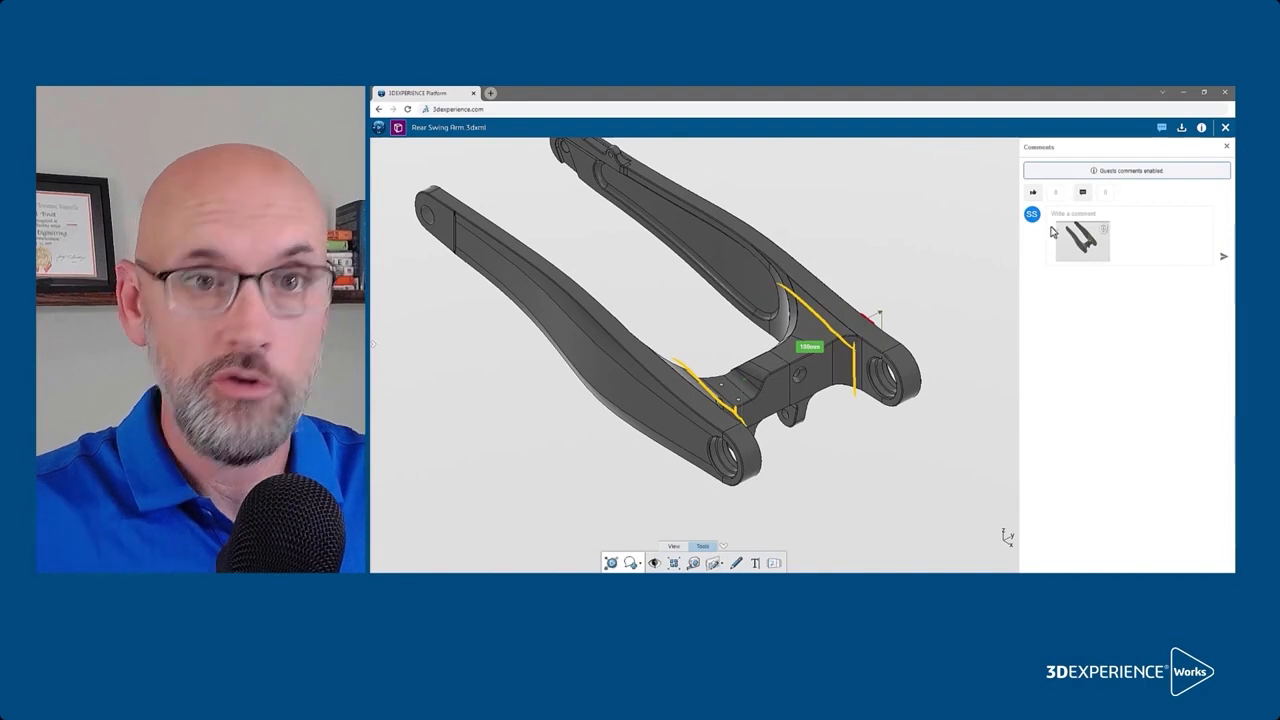
{"action": "type", "text": "Splitting the assembly in"}
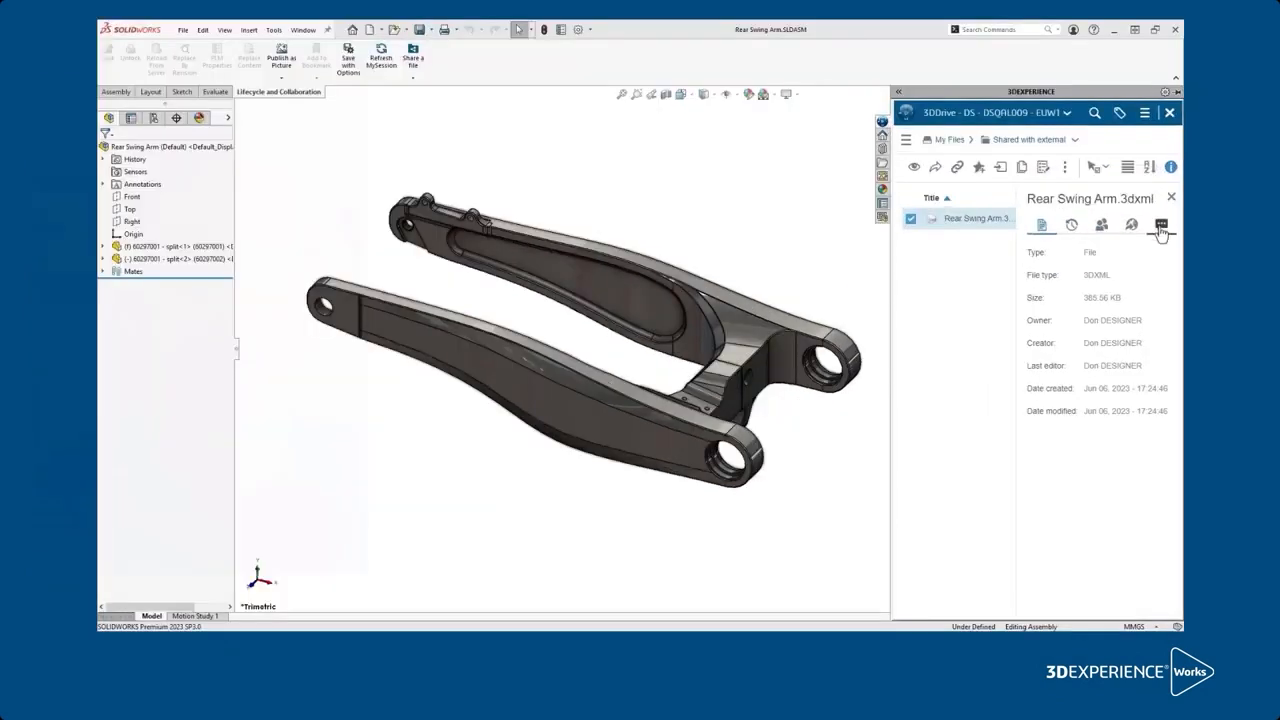
Step: Open Rear Swing Arm.3dxml in 3DPlay in the task pane and widen the pane
{"action": "left_click", "coordinate": [1160, 224]}
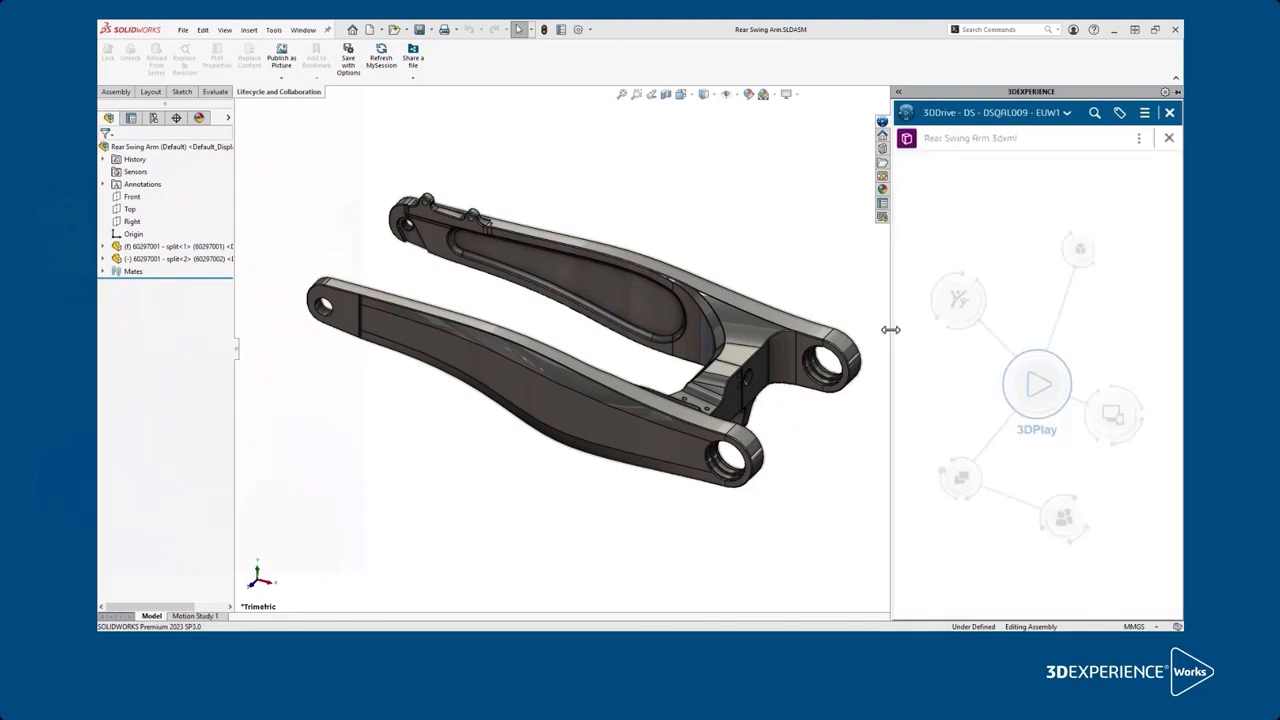
{"action": "left_click_drag", "start_coordinate": [890, 330], "coordinate": [696, 312]}
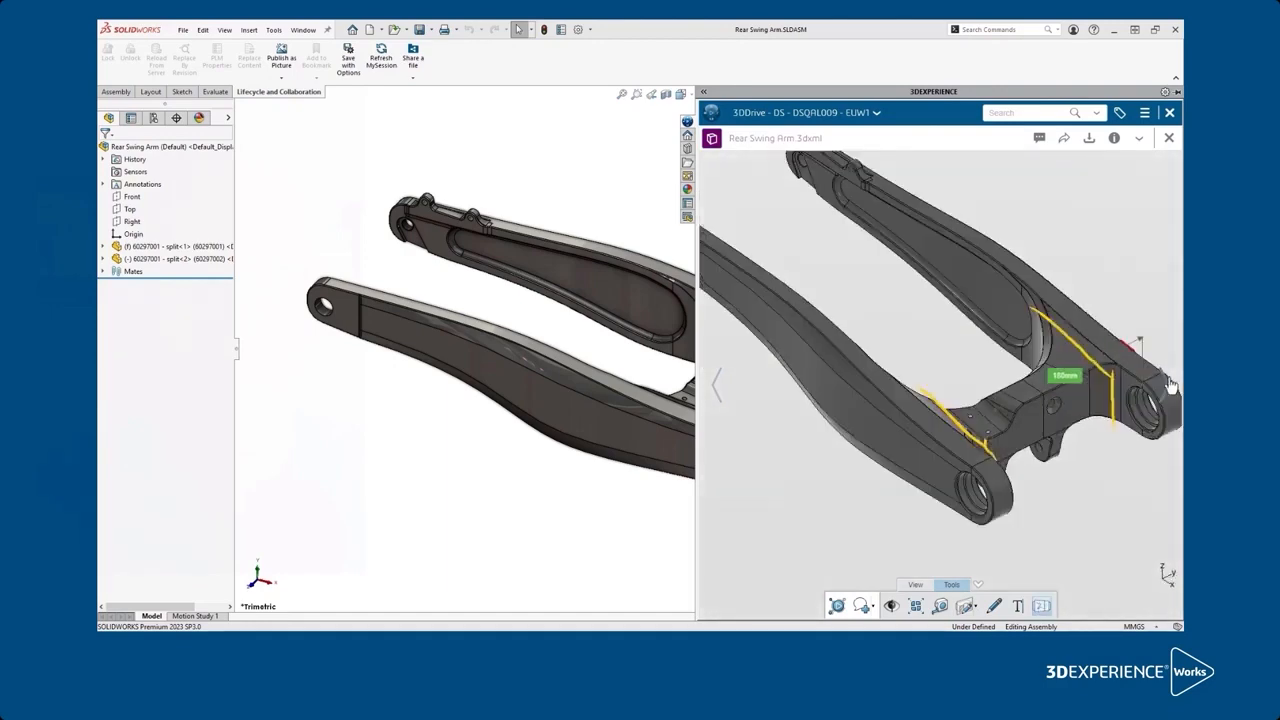
Step: Reply 'I'll work on that change' under the supplier's split-assembly comment
{"action": "left_click", "coordinate": [1040, 138]}
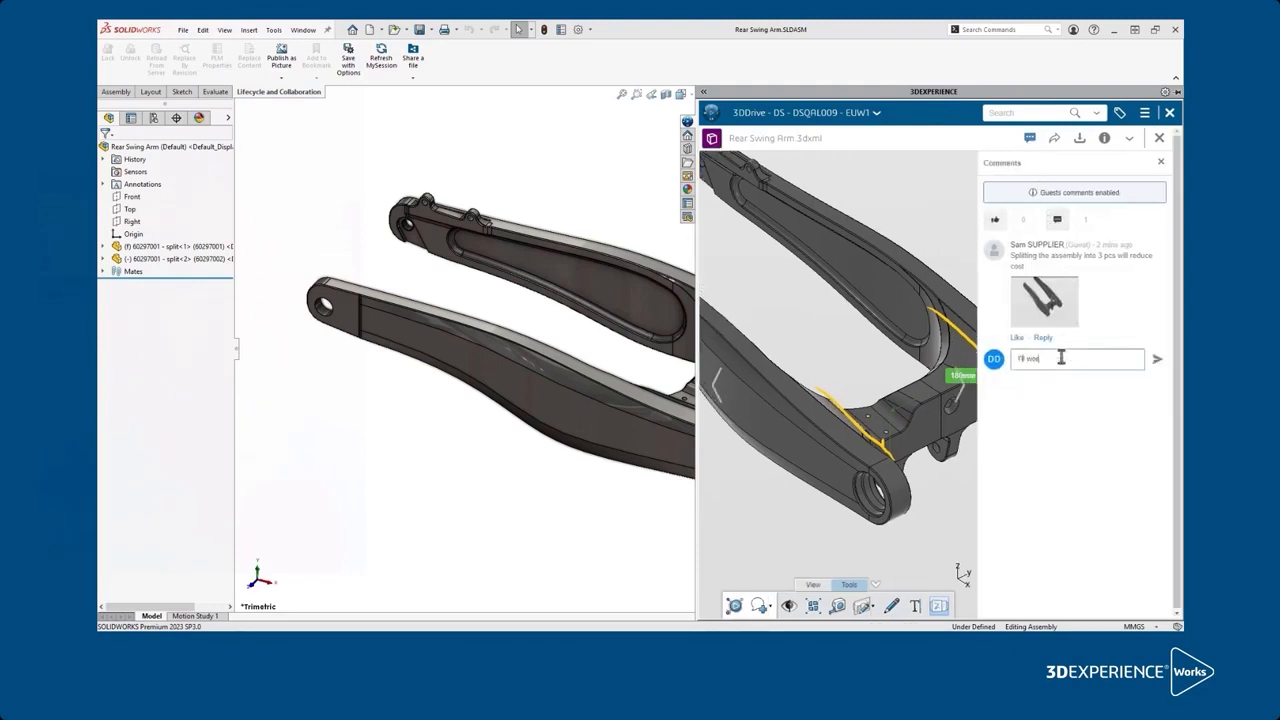
{"action": "type", "text": "I'll work on that change"}
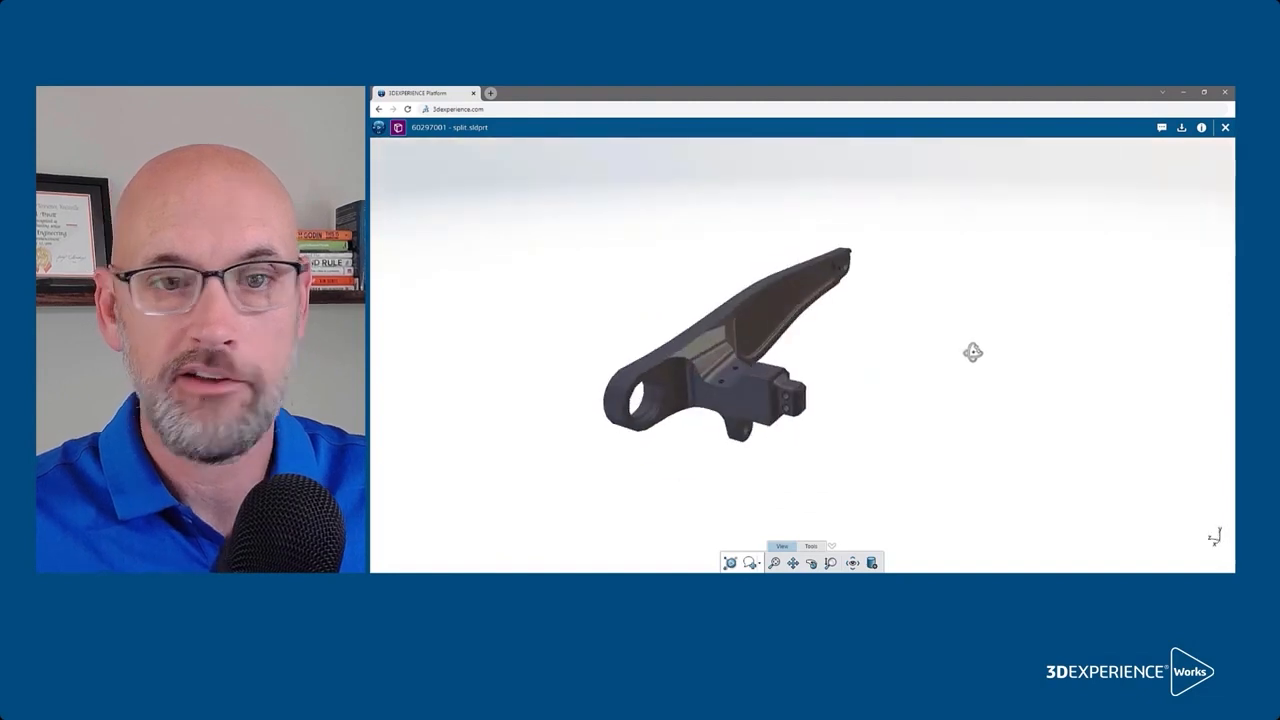
Step: Rotate the single split arm part to inspect it from another side
{"action": "left_click_drag", "start_coordinate": [972, 352], "coordinate": [1072, 348]}
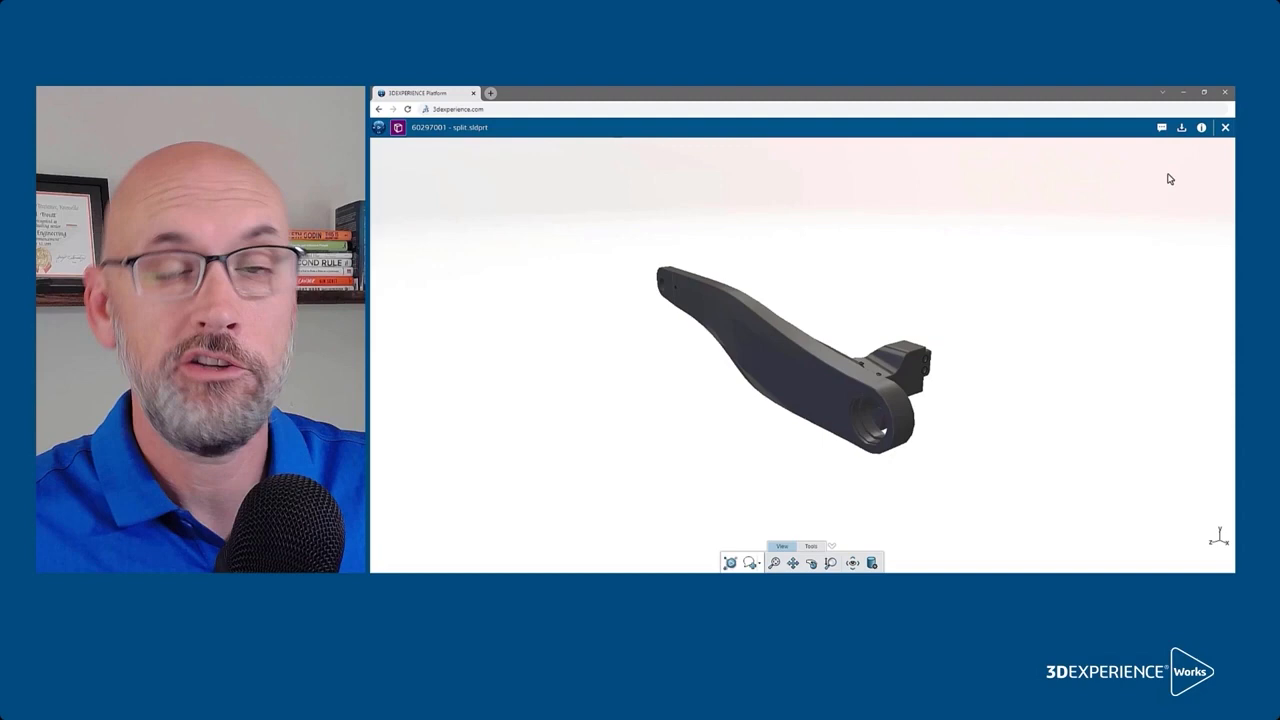
{"action": "mouse_move", "coordinate": [1180, 128]}
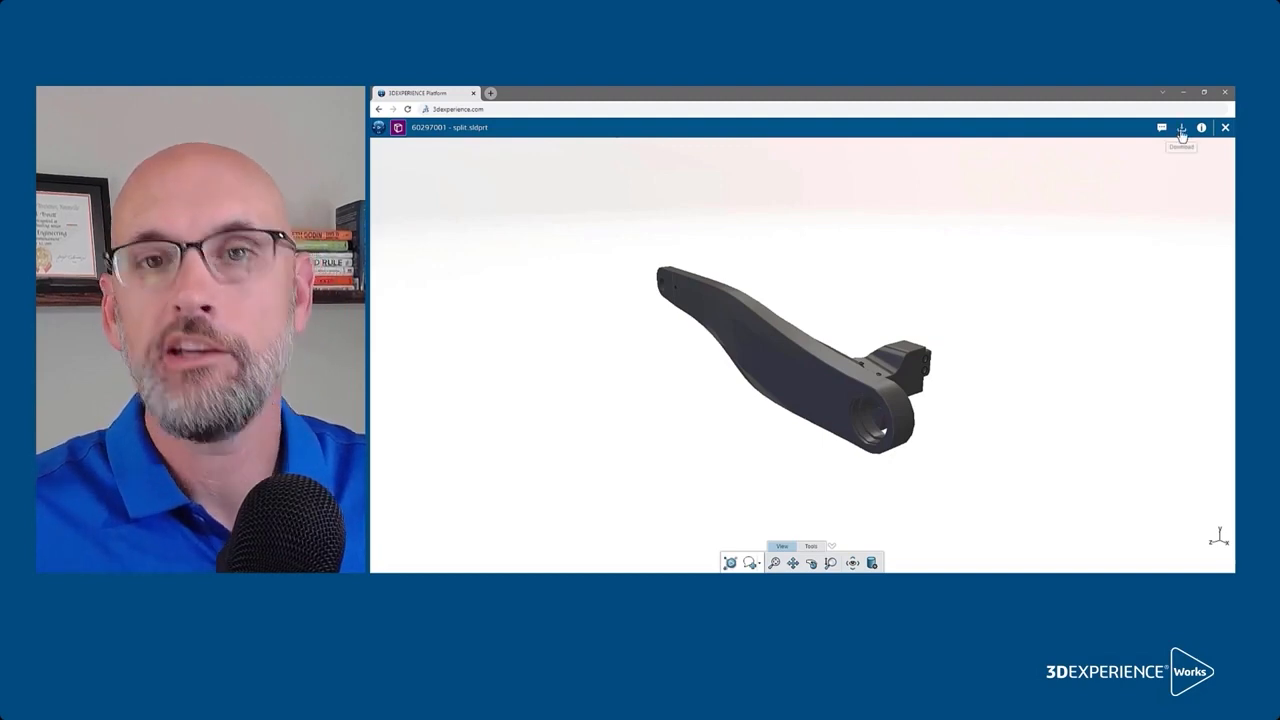